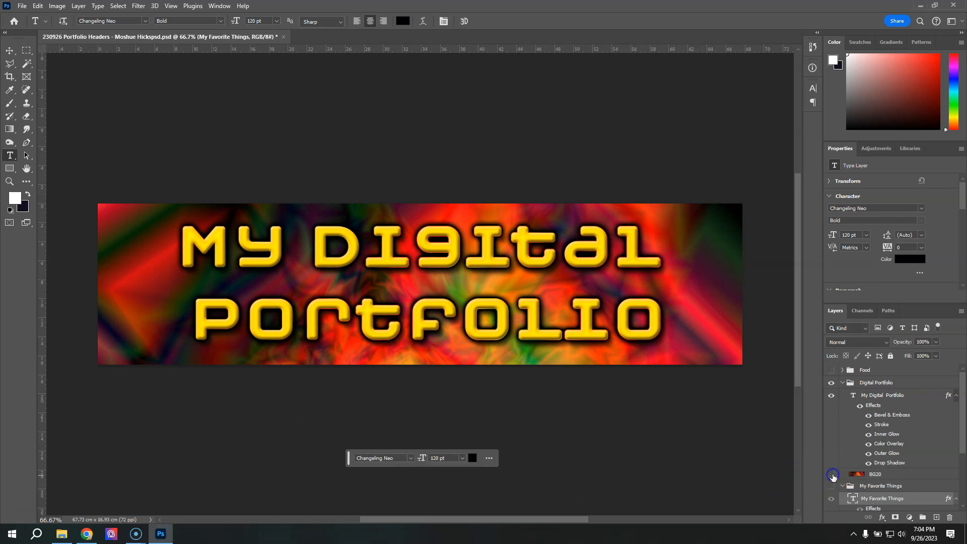
Hide the red background and quick-export the title as PNG, replacing the existing Alpha Header file.
click(832, 476)
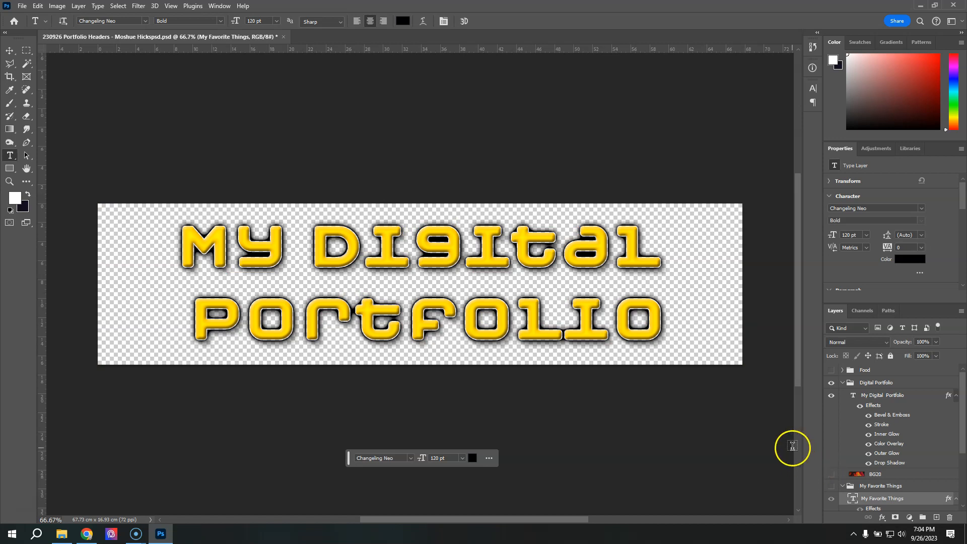
click(21, 7)
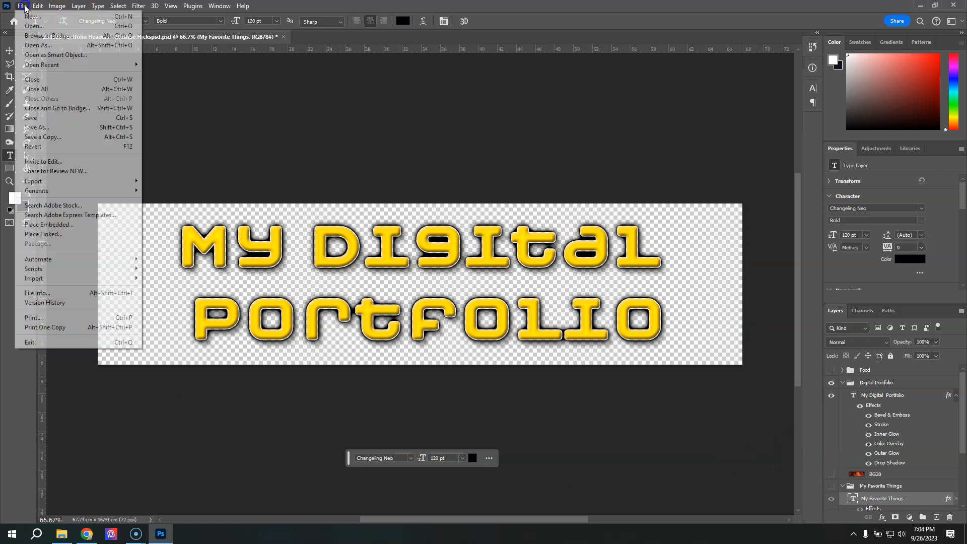
mouse_move(58, 146)
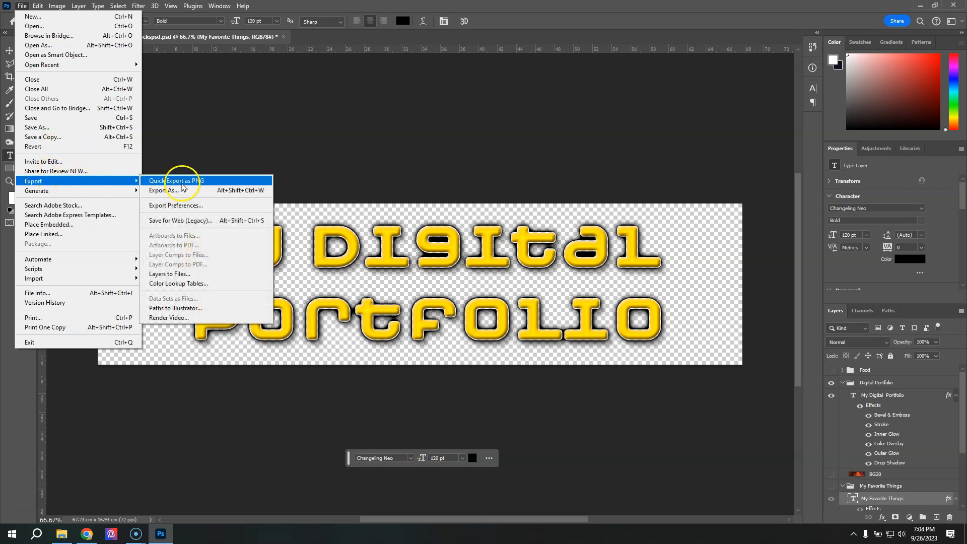
click(165, 191)
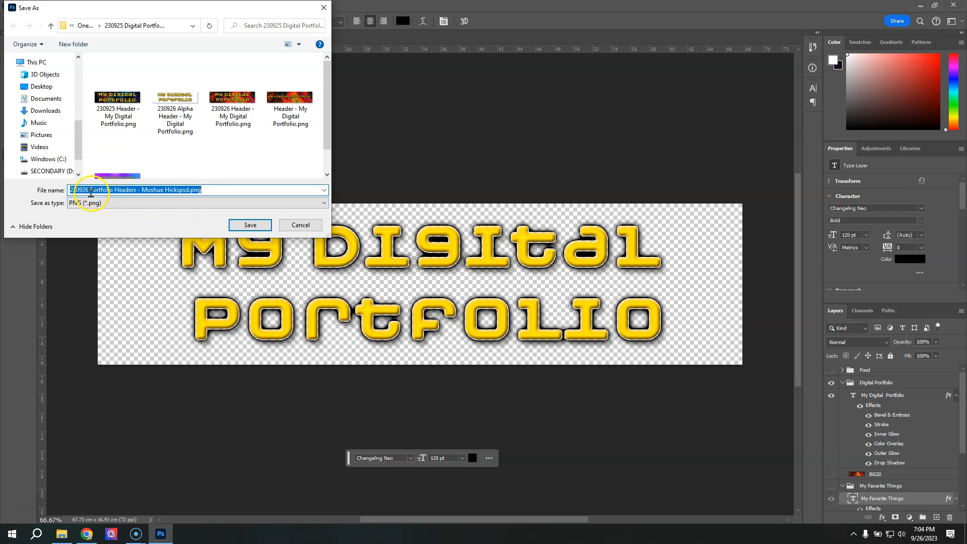
mouse_move(175, 111)
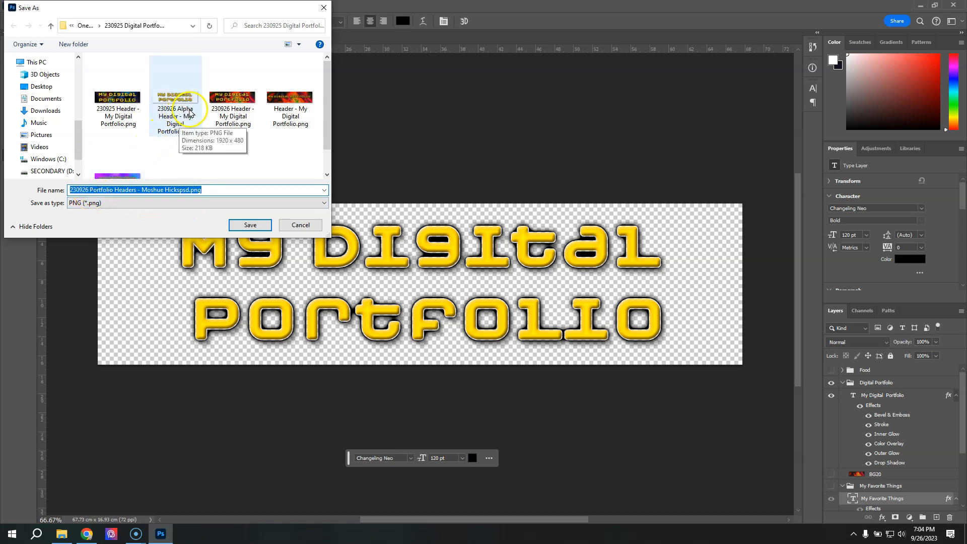
click(176, 108)
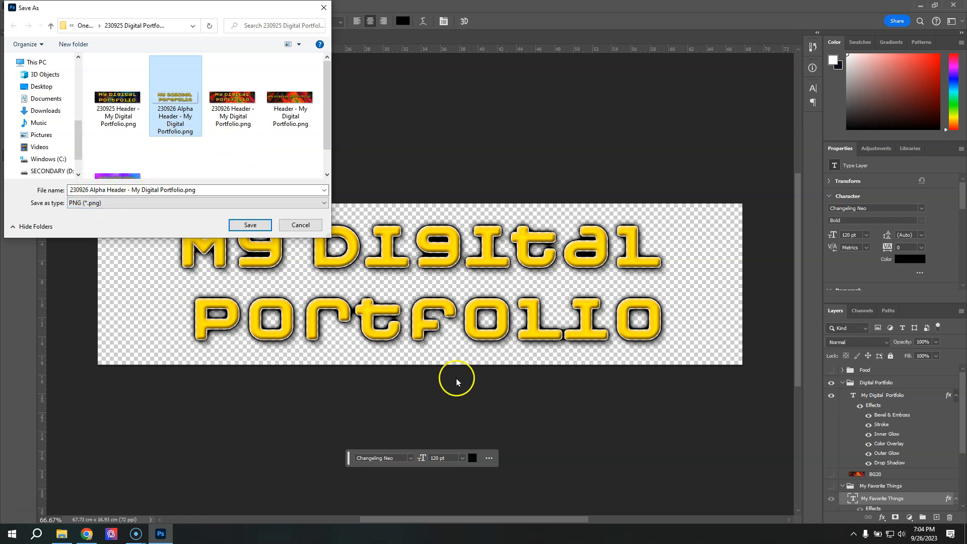
mouse_move(250, 224)
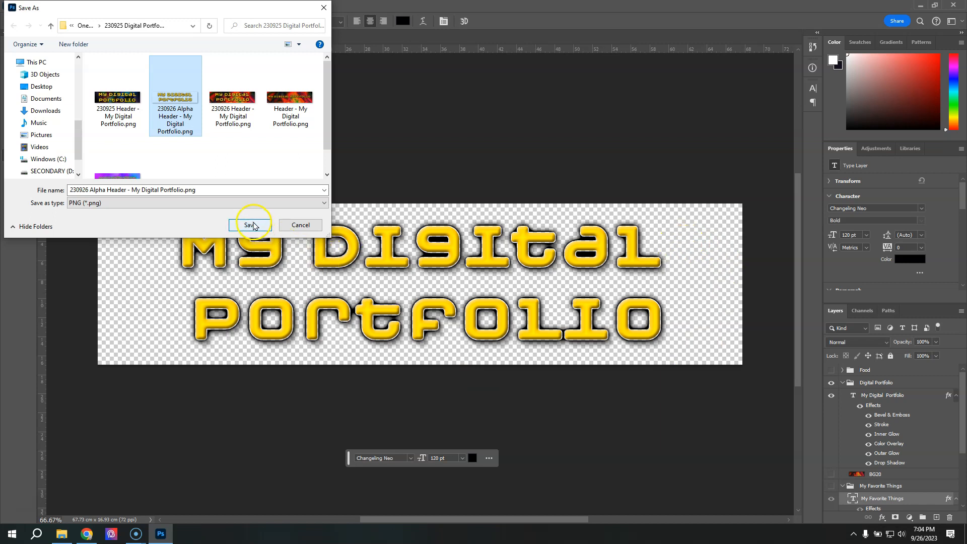
click(250, 225)
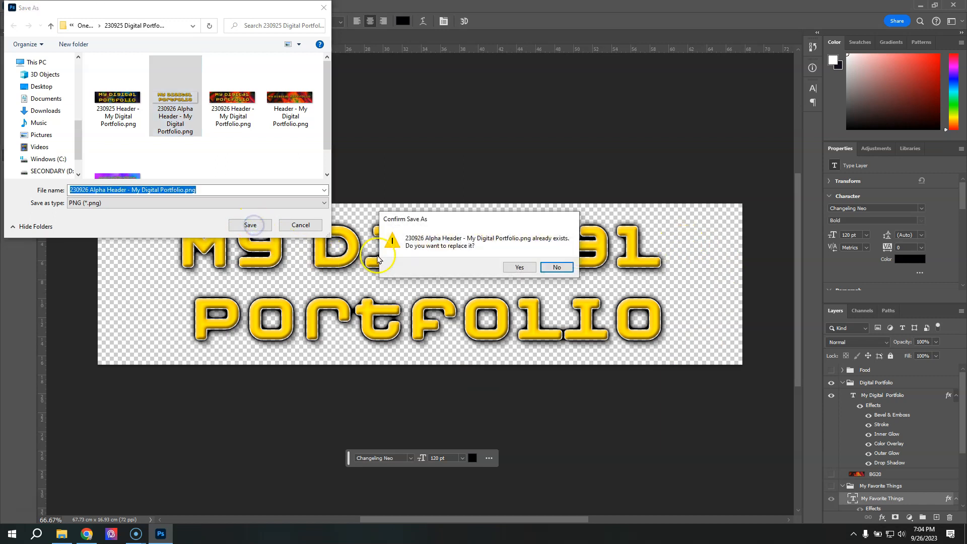
click(519, 267)
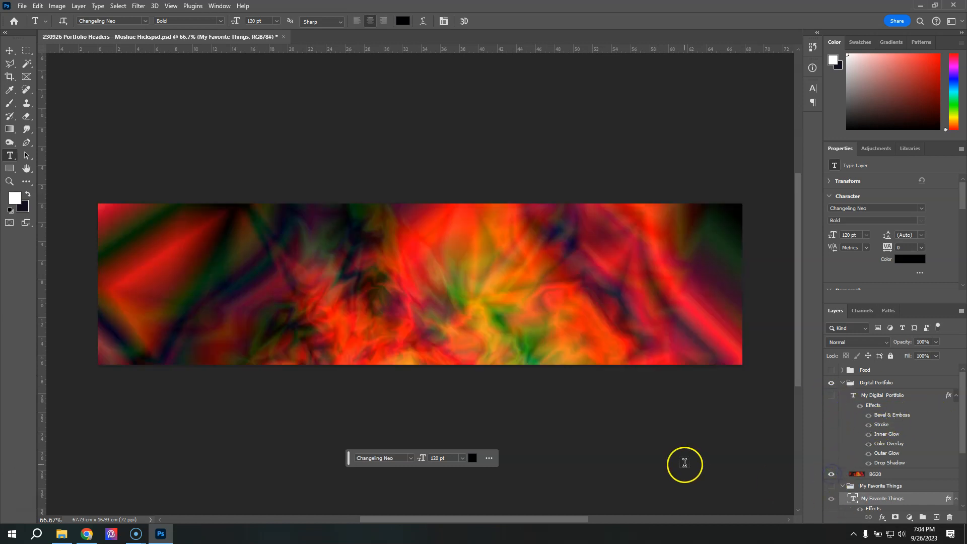
mouse_move(25, 11)
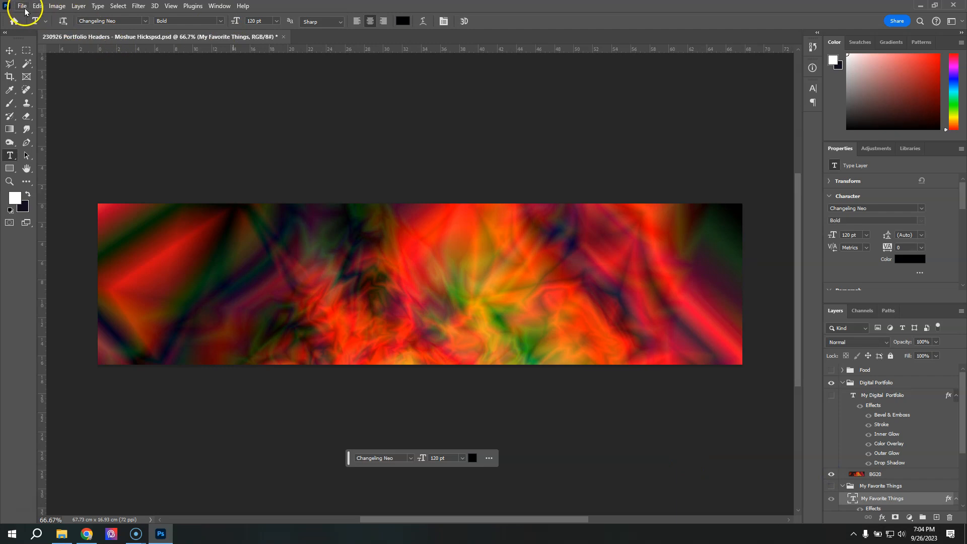
Quick-export the red swirling background alone as a PNG named BG20.
click(21, 6)
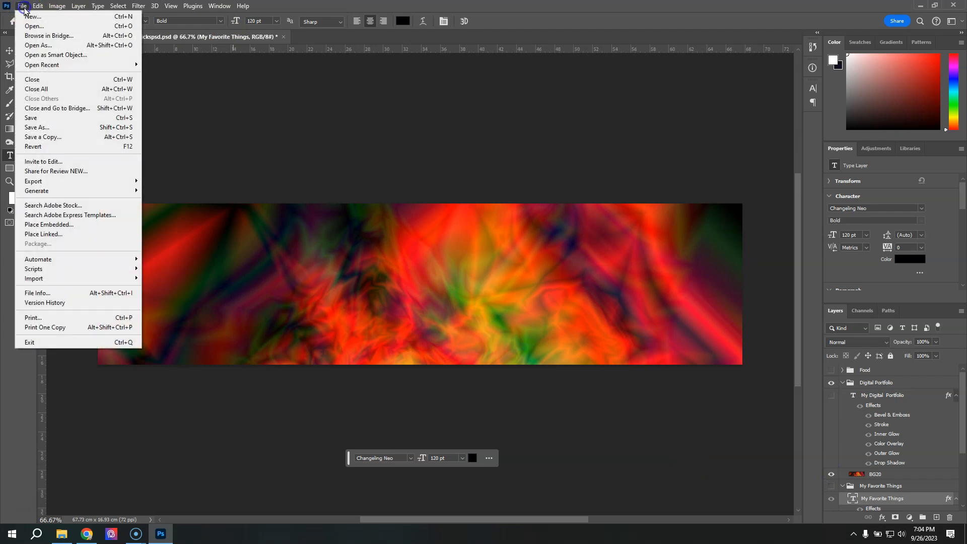
mouse_move(33, 181)
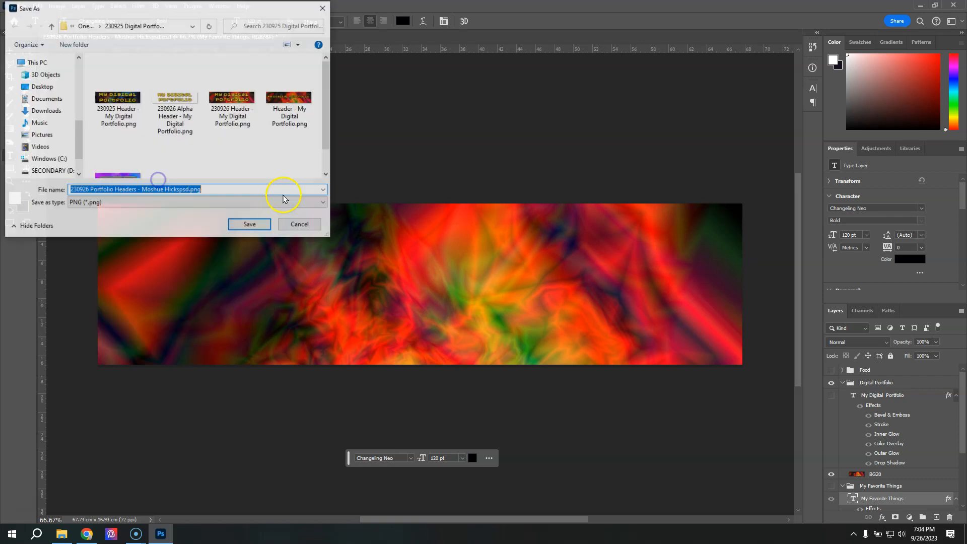
mouse_move(241, 169)
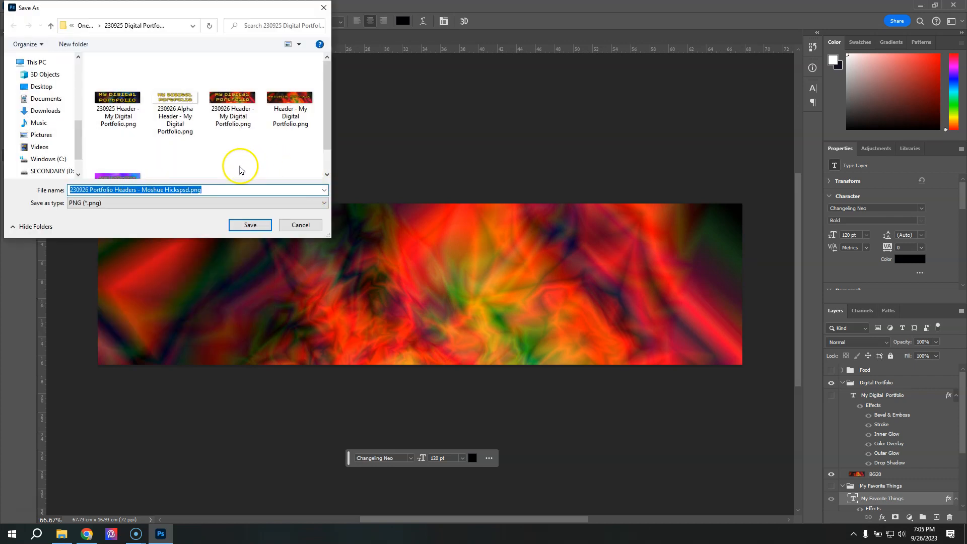
mouse_move(219, 190)
text(BG)
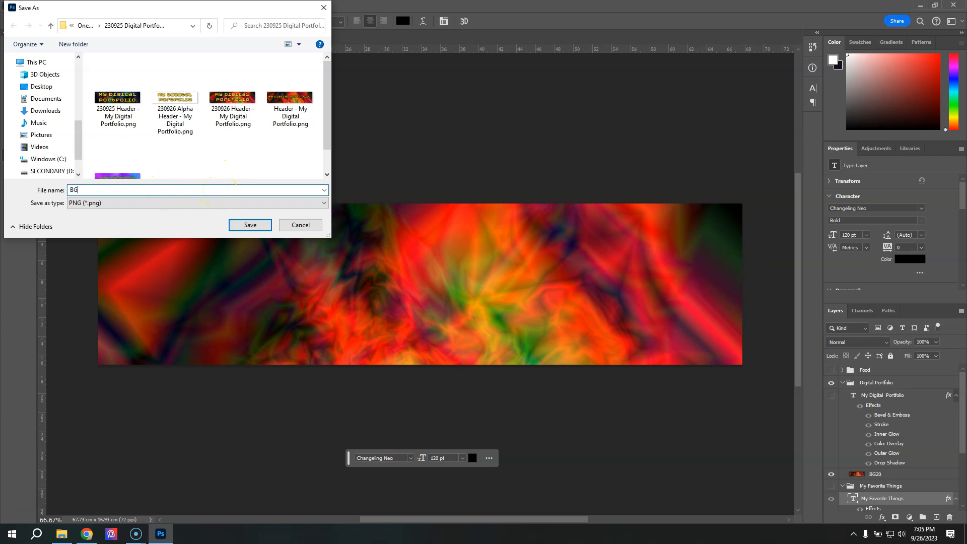
text(2)
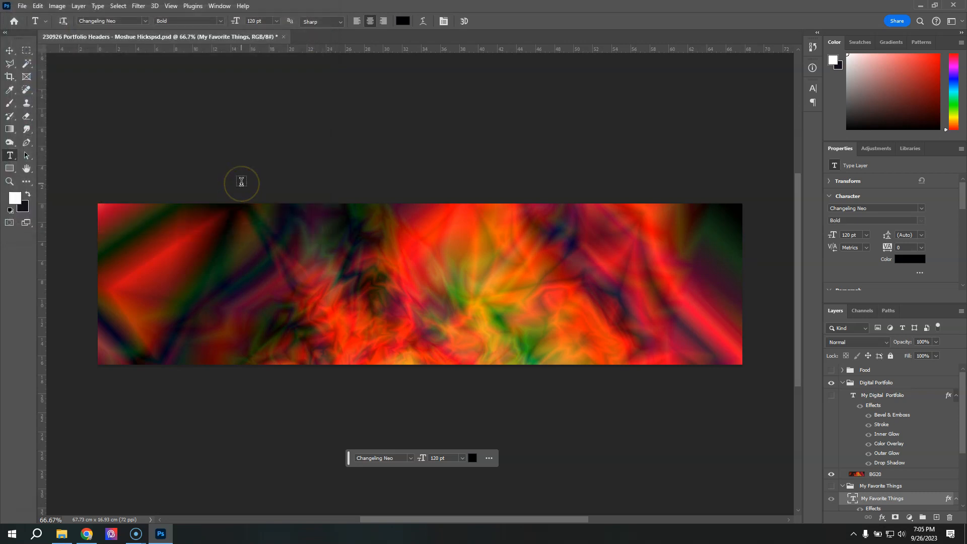
Hide BG20, show the blue BG17 background and quick-export it as a PNG named BG17.
click(831, 474)
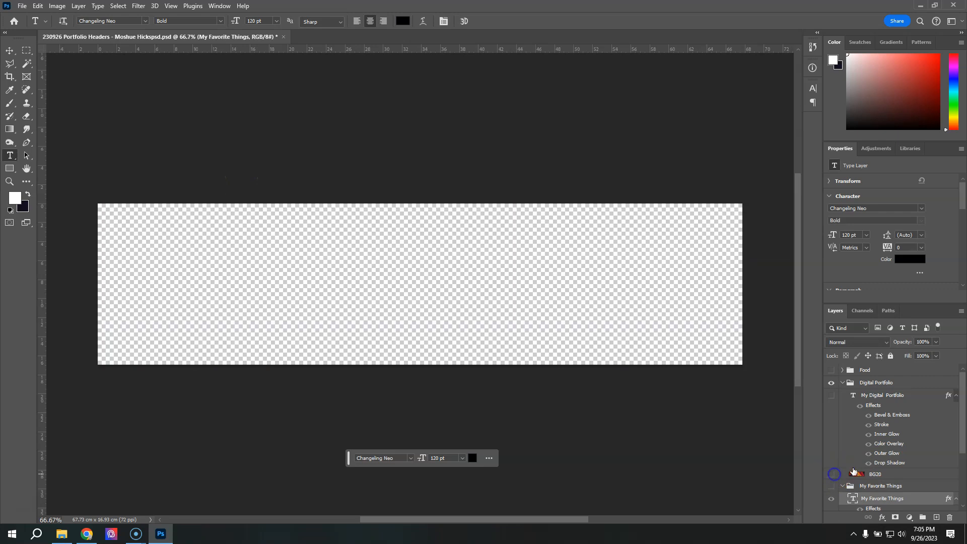
scroll(down, 3)
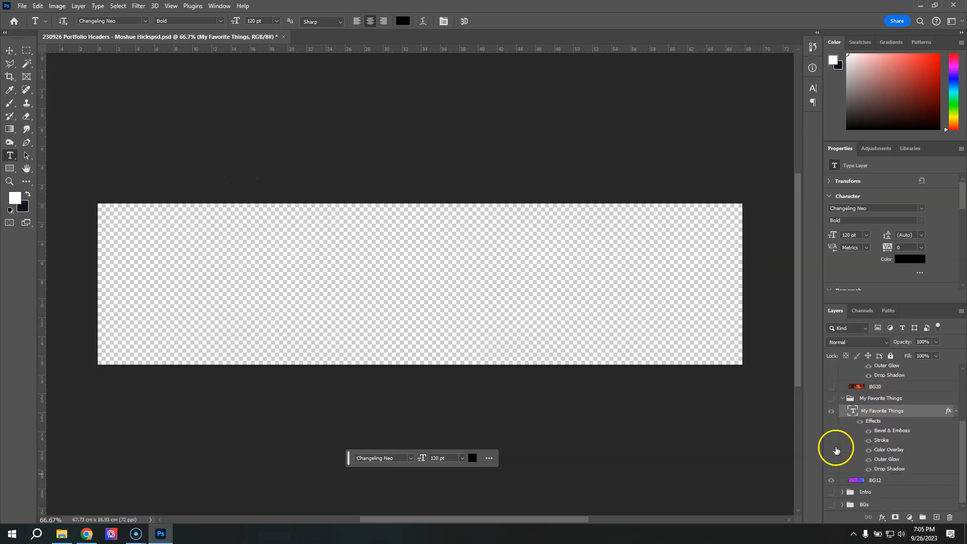
mouse_move(826, 400)
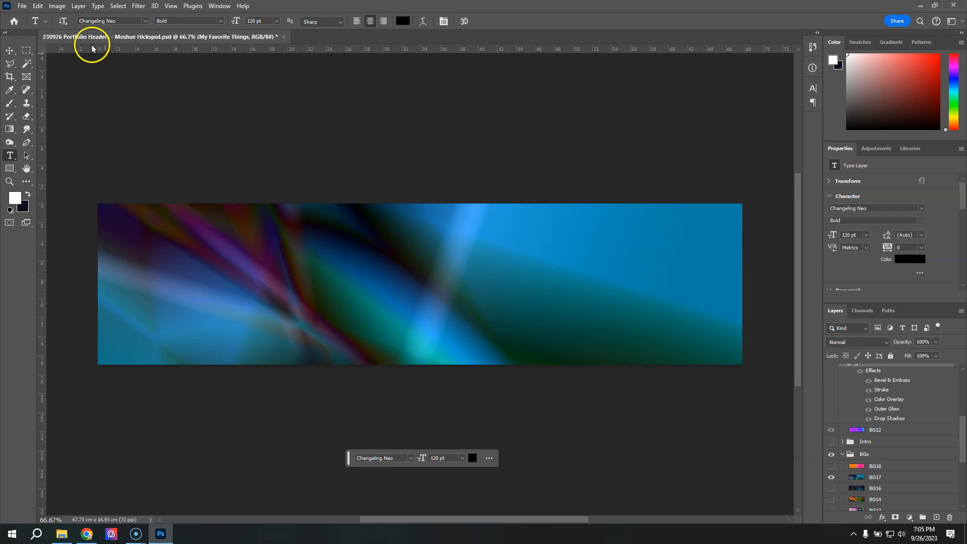
click(21, 6)
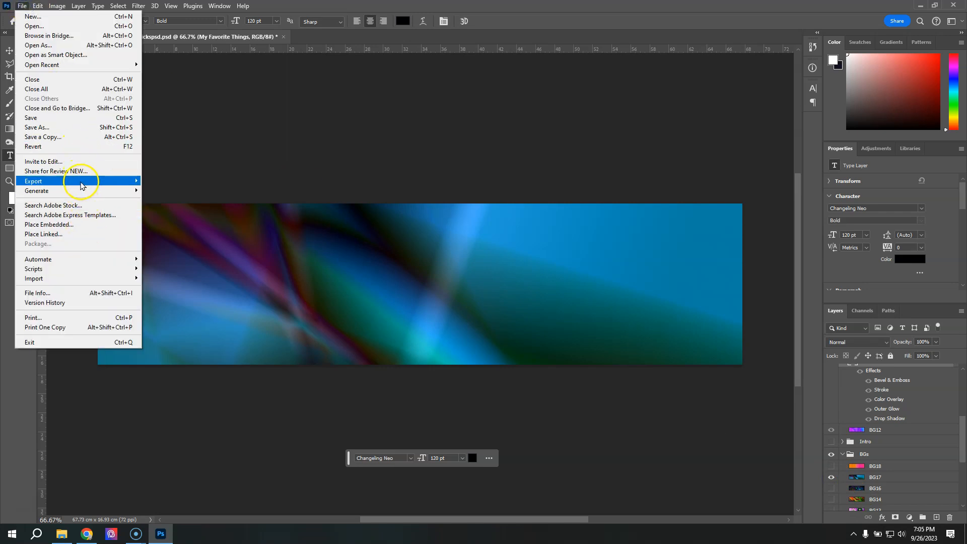
click(38, 127)
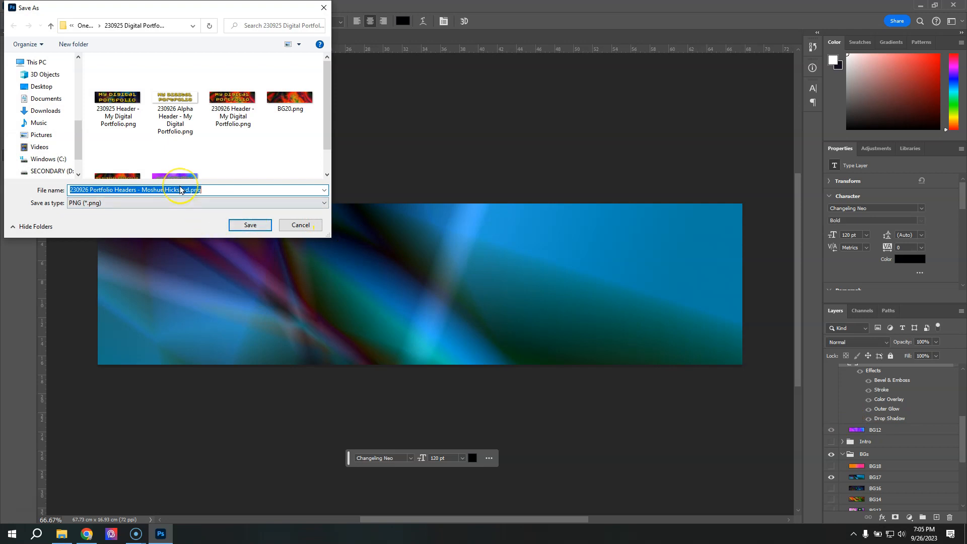
text(BG17)
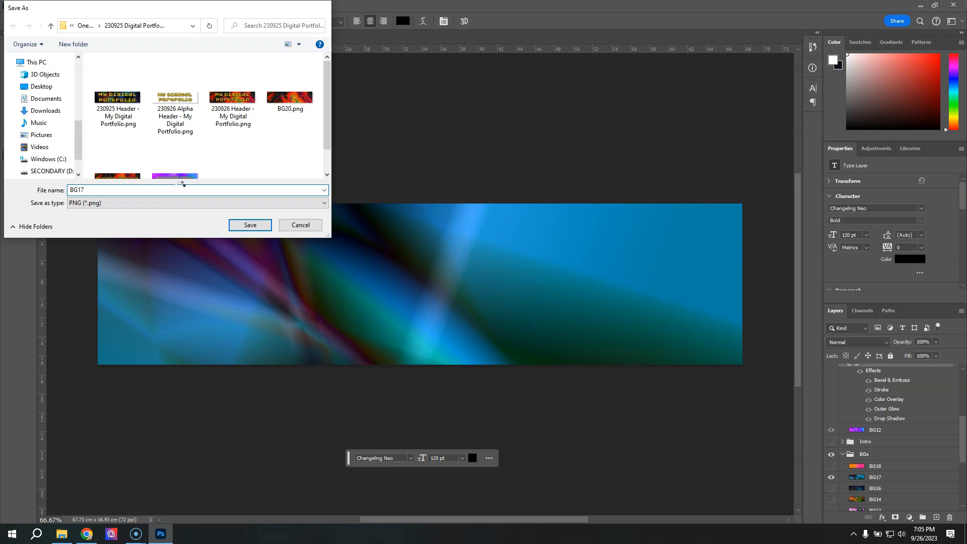
click(249, 225)
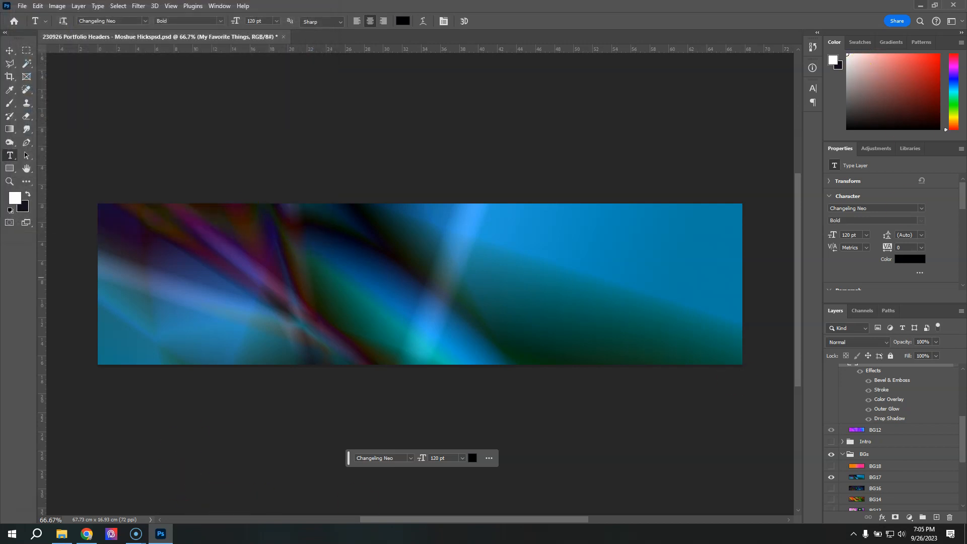
Remove the old portfolio header image and switch the header type to Banner.
click(87, 535)
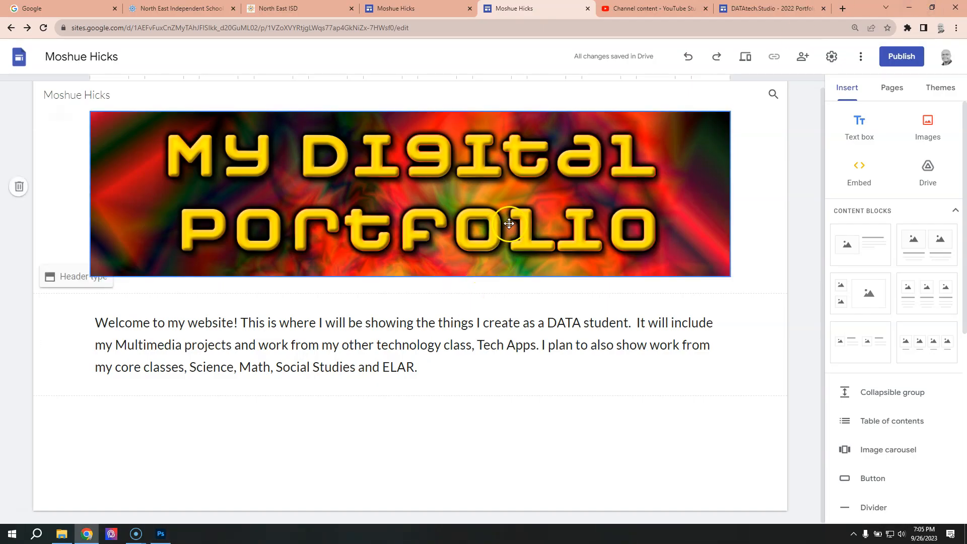
click(509, 223)
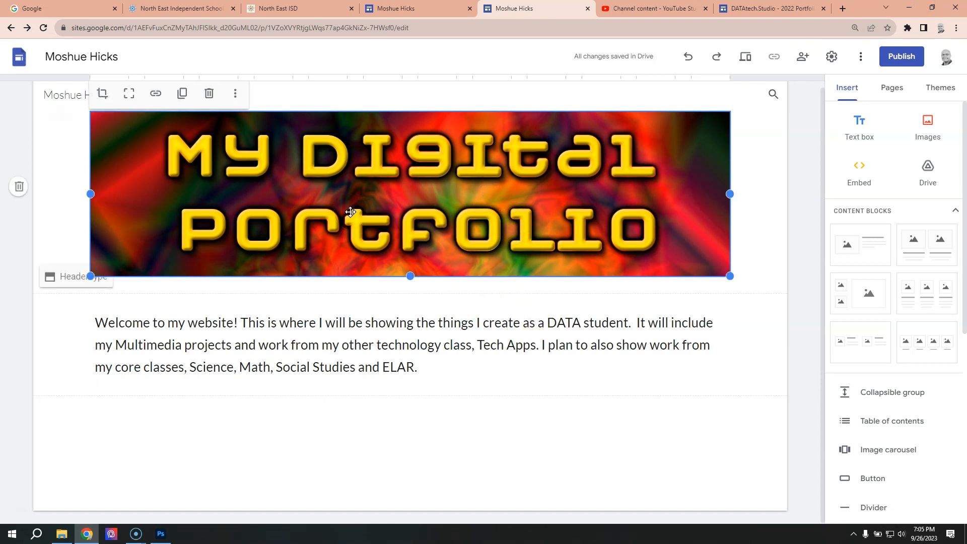
click(208, 92)
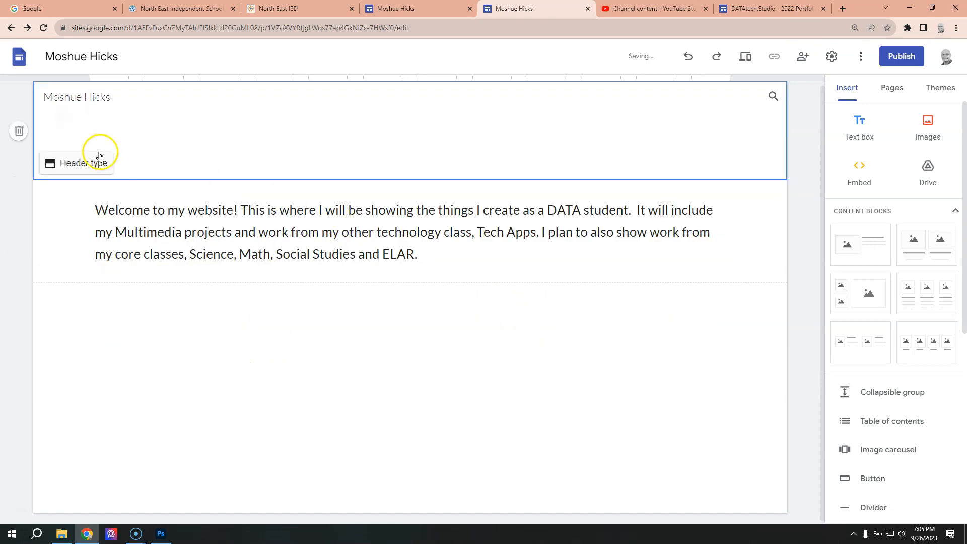
click(75, 164)
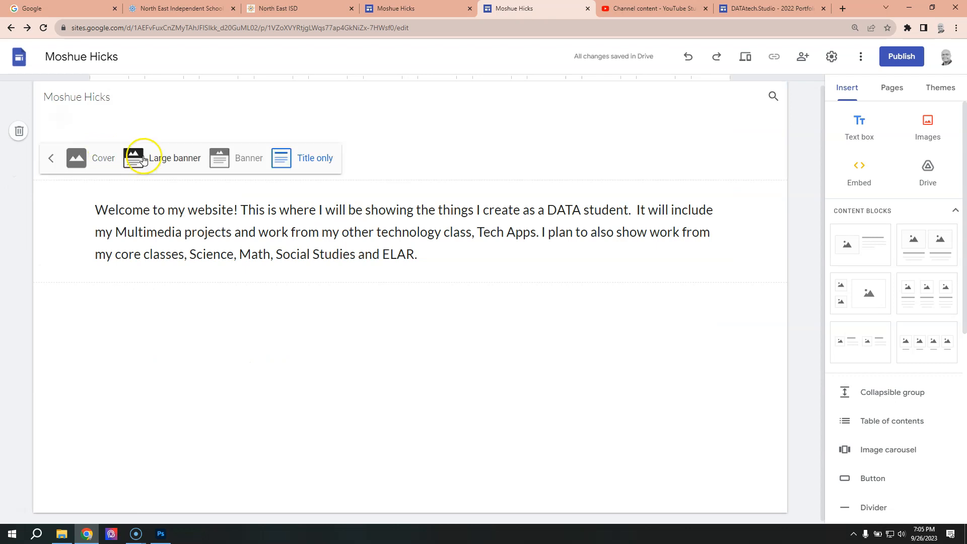
click(249, 158)
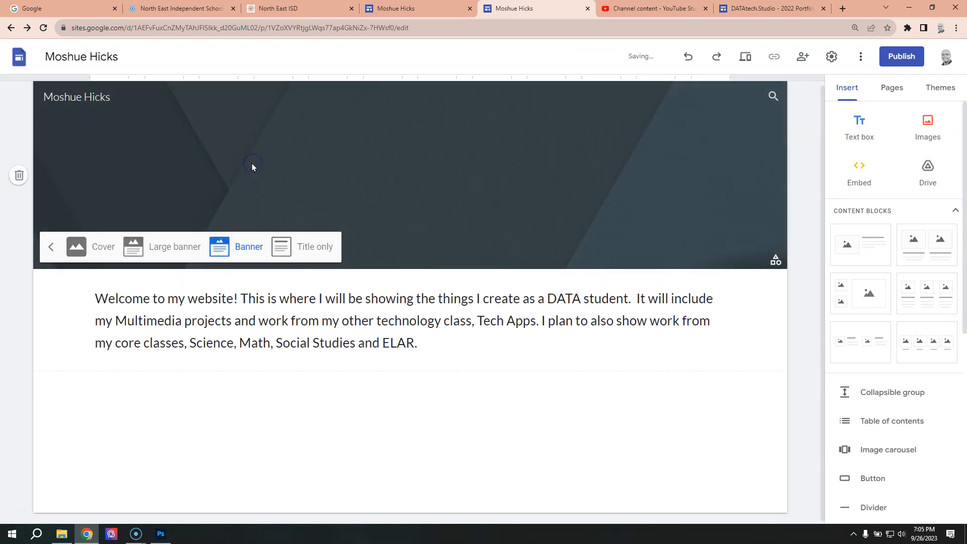
mouse_move(101, 171)
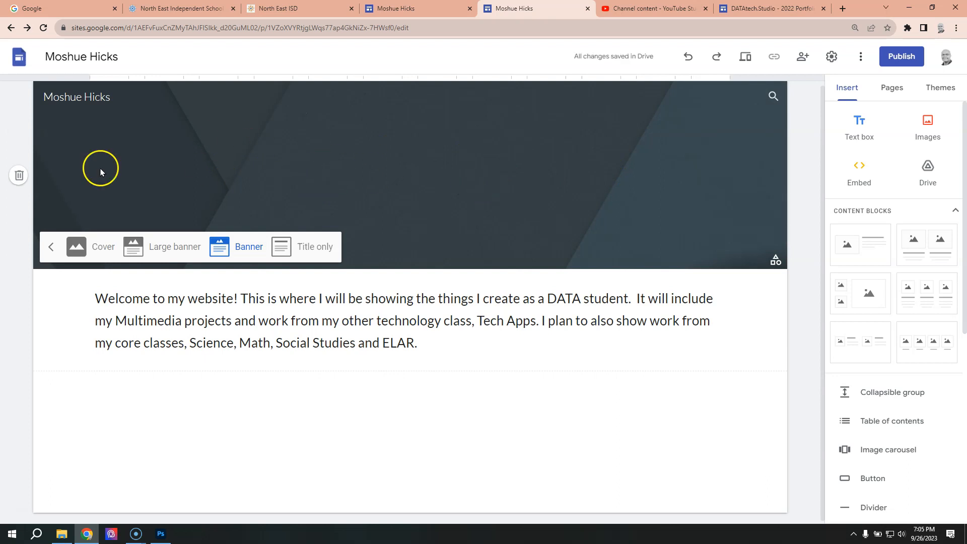
mouse_move(299, 175)
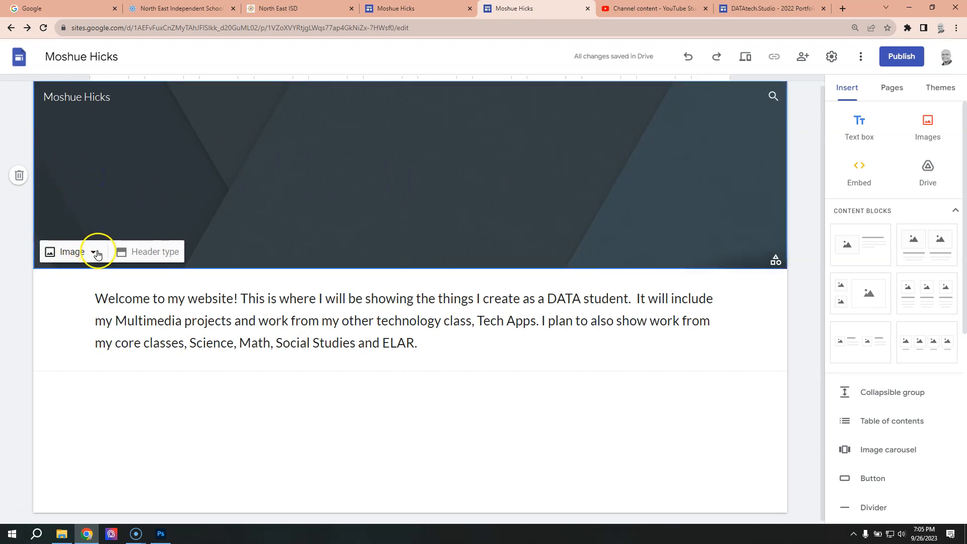
Upload BG17.png as the banner header's background image.
click(92, 252)
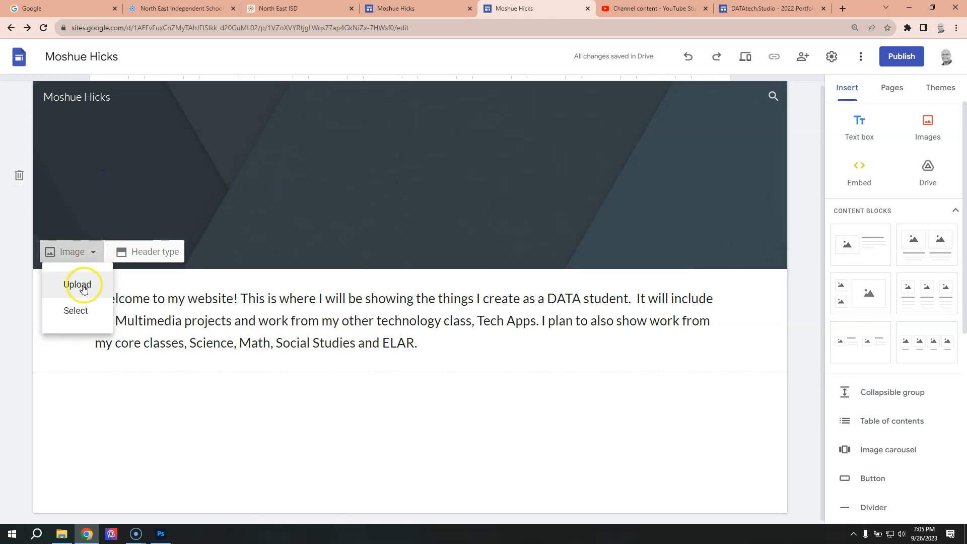
click(78, 284)
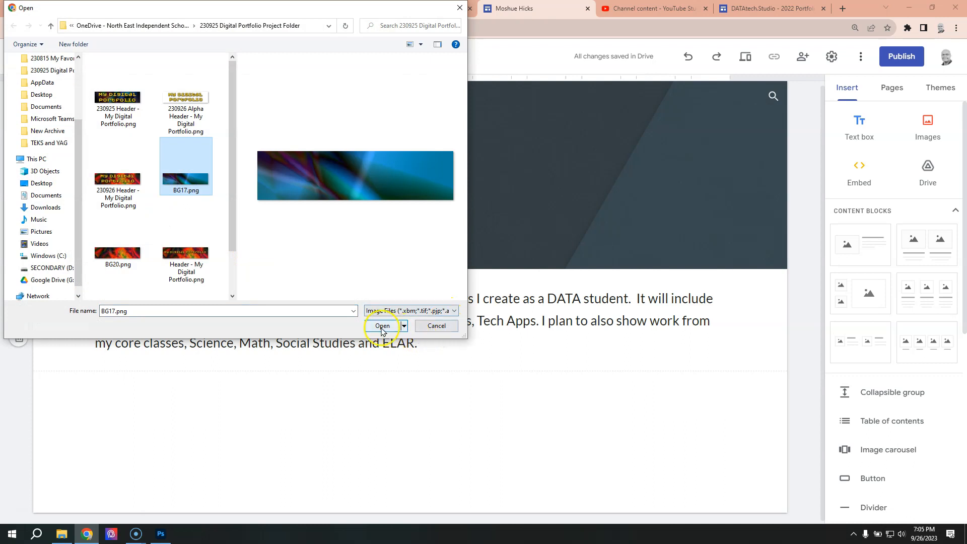
click(382, 325)
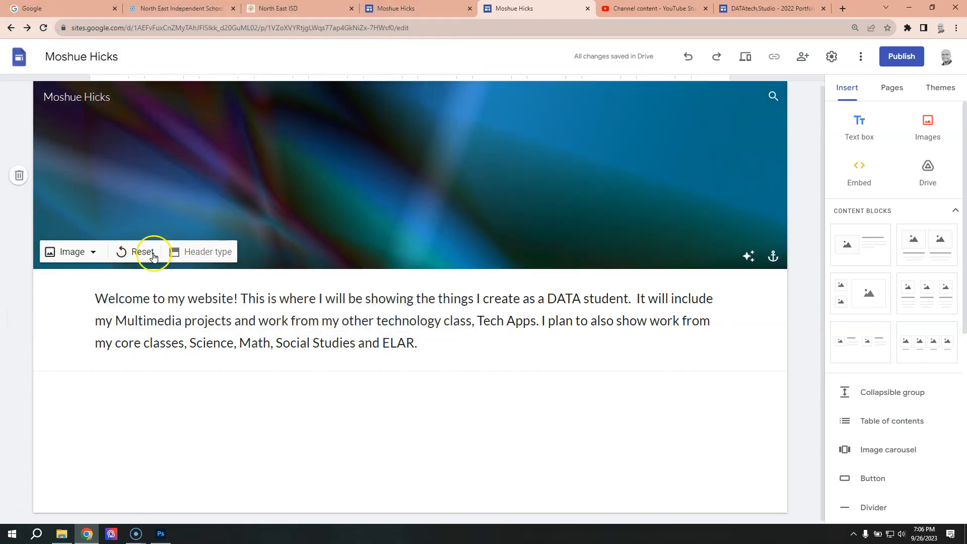
click(208, 252)
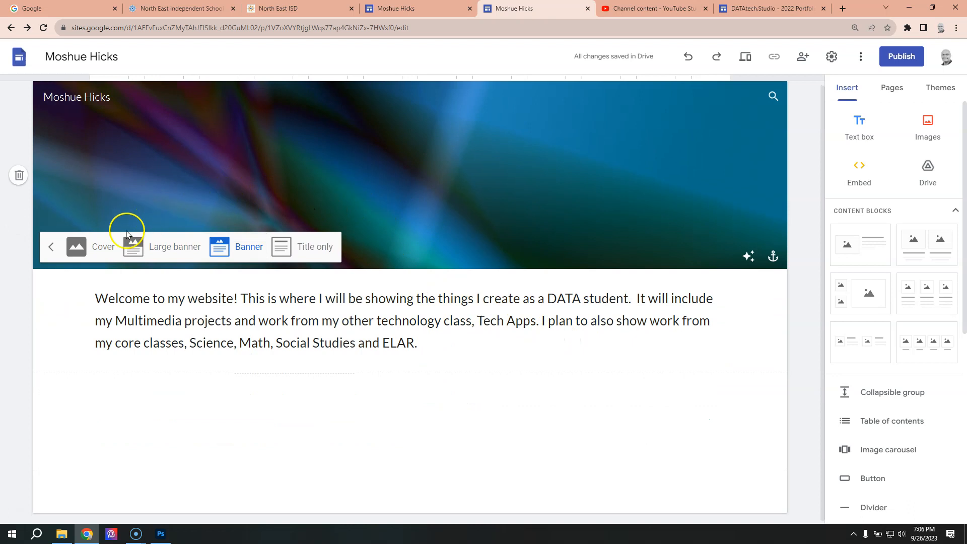
mouse_move(353, 182)
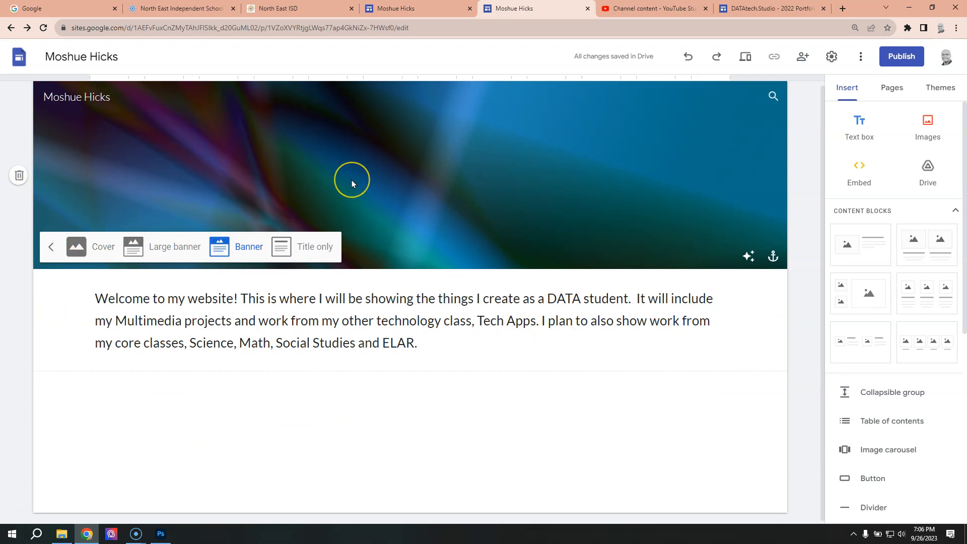
mouse_move(400, 169)
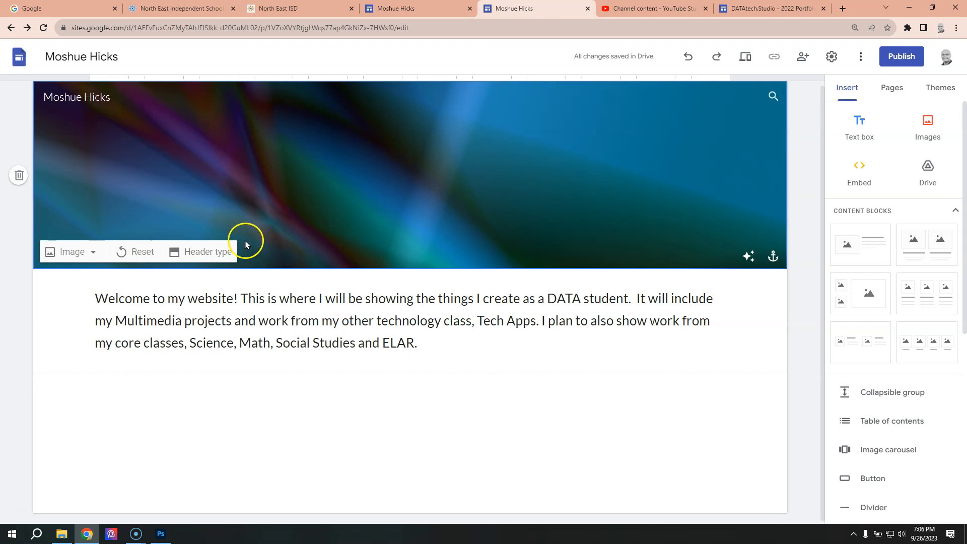
mouse_move(928, 123)
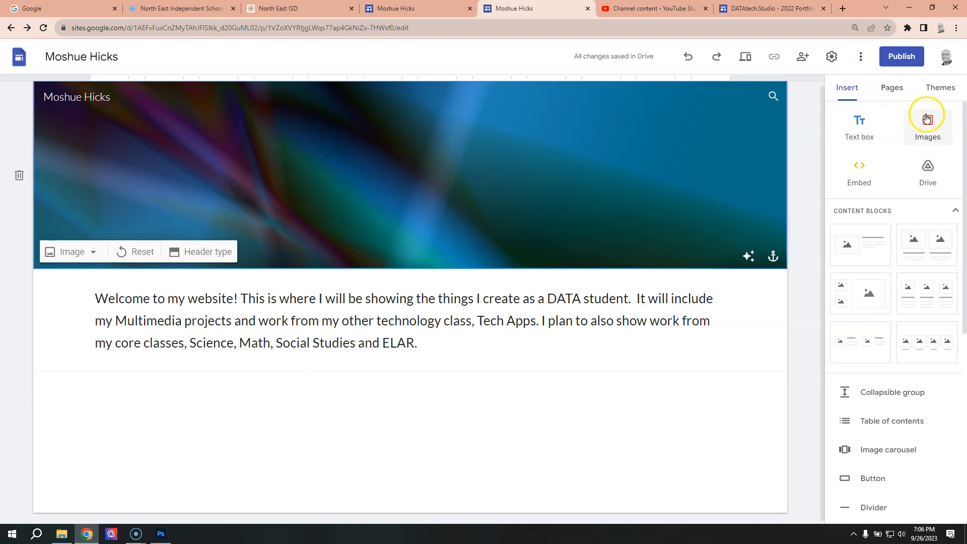
Insert '230926 Alpha Header - My Digital Portfolio.png' onto the banner header.
click(928, 127)
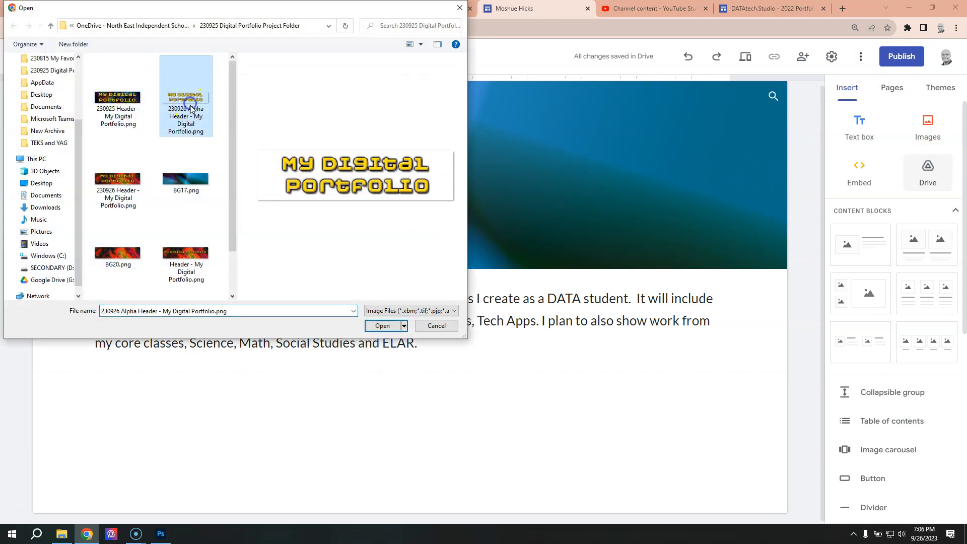
click(382, 326)
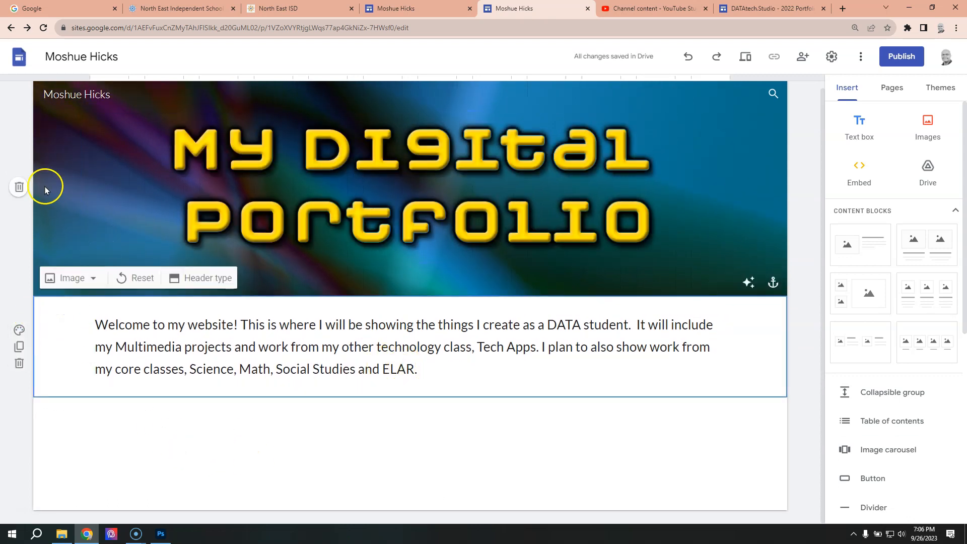
mouse_move(750, 182)
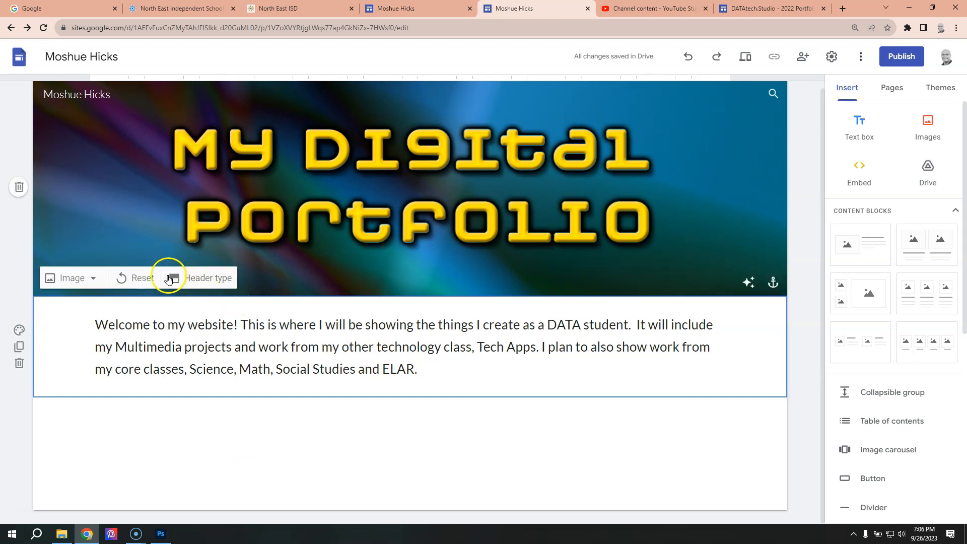
mouse_move(89, 282)
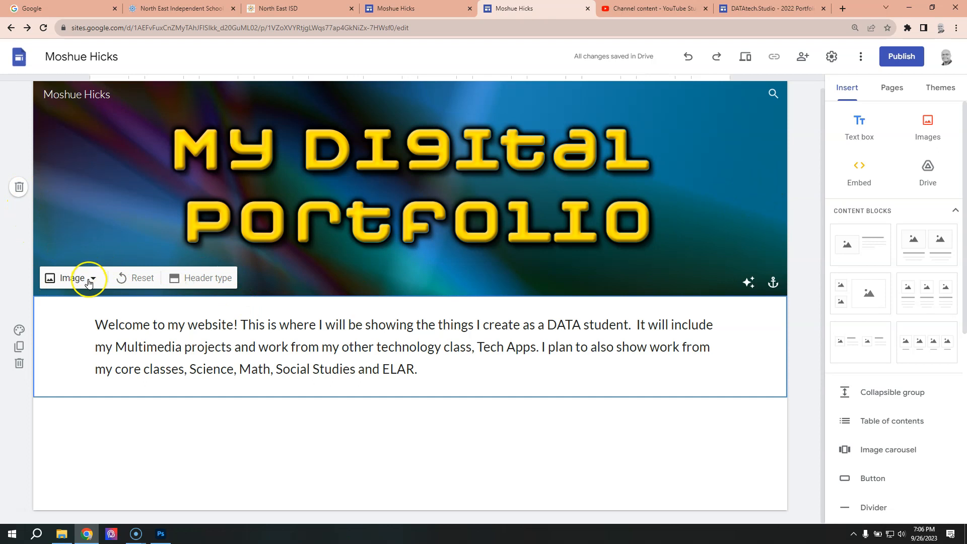
Upload the swirl image as the banner background and remove the readability adjustment.
click(73, 278)
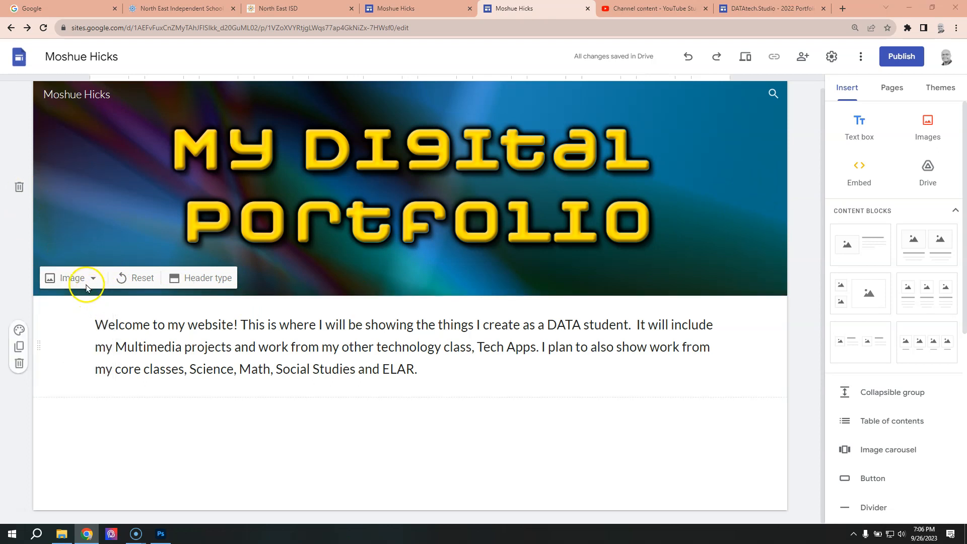
click(69, 278)
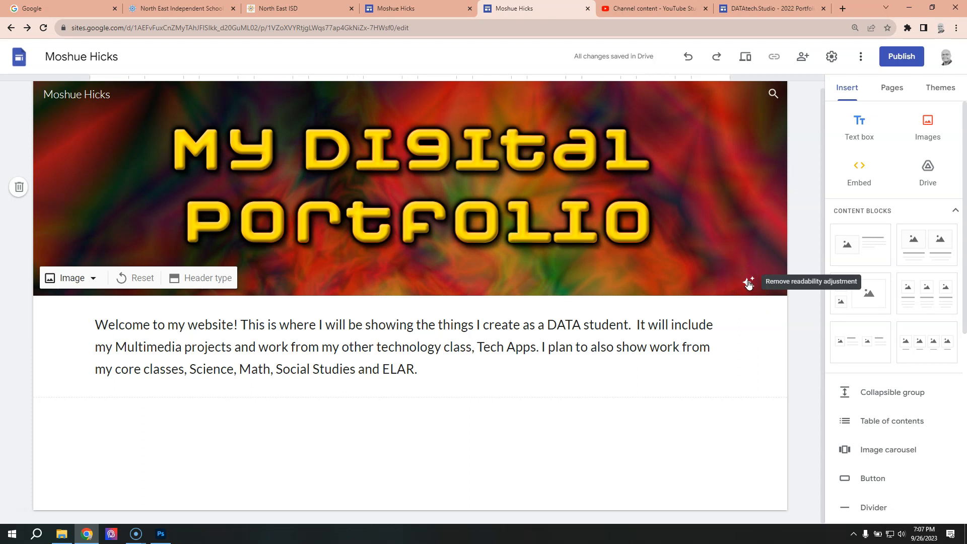
click(746, 282)
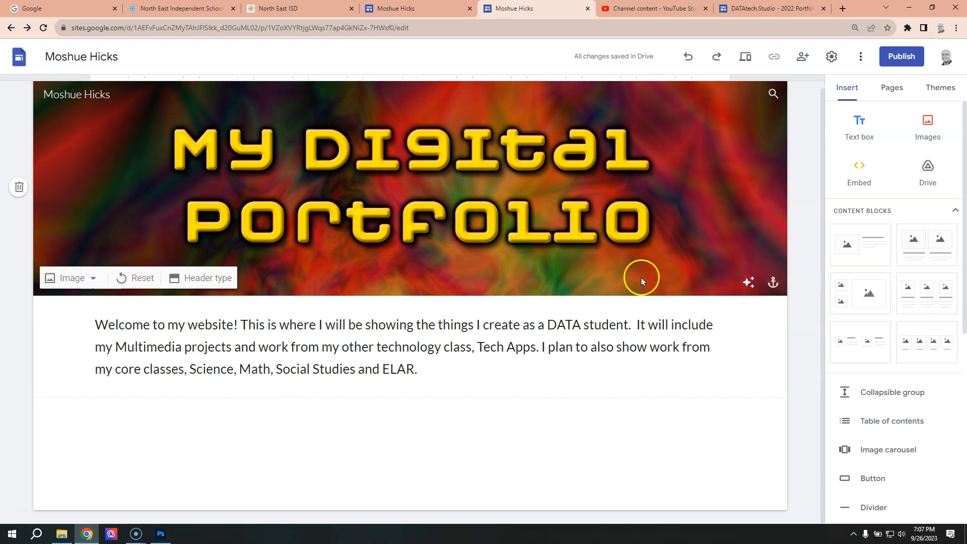
Upload '230926 Header - My Digital Portfolio.png' as the banner background.
click(224, 235)
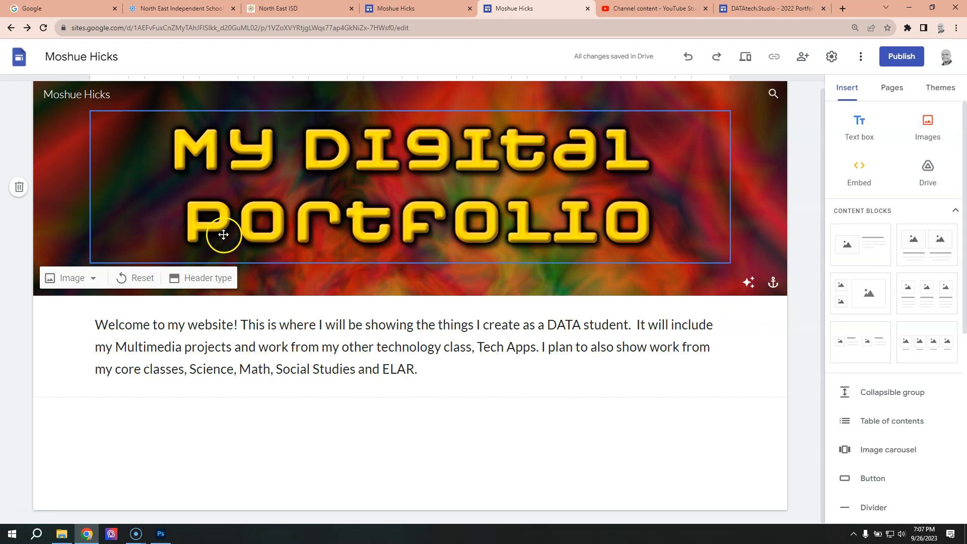
click(95, 278)
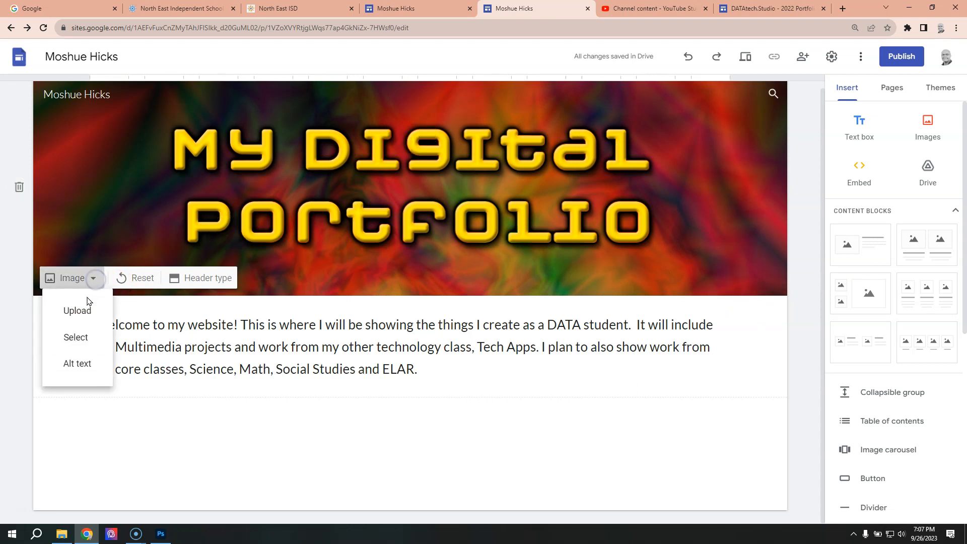
click(77, 311)
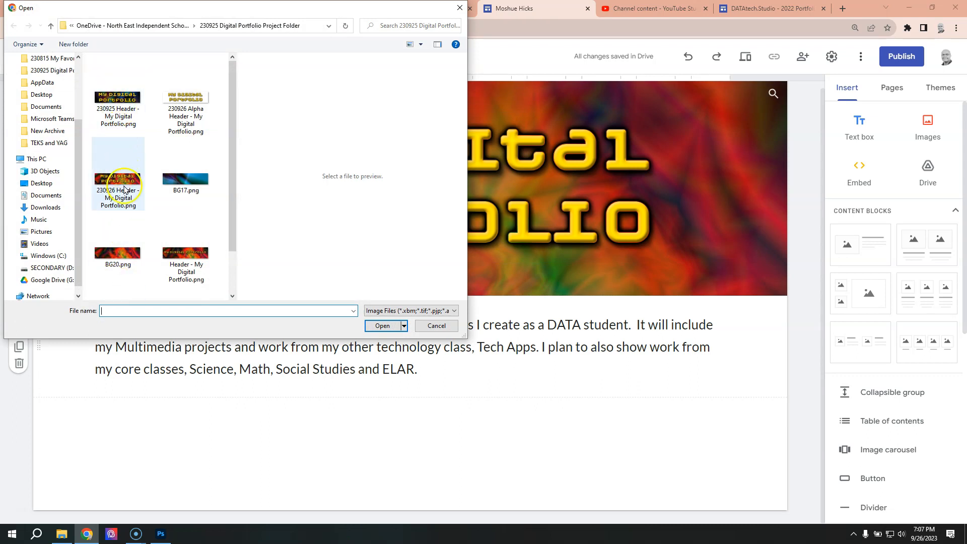
click(117, 174)
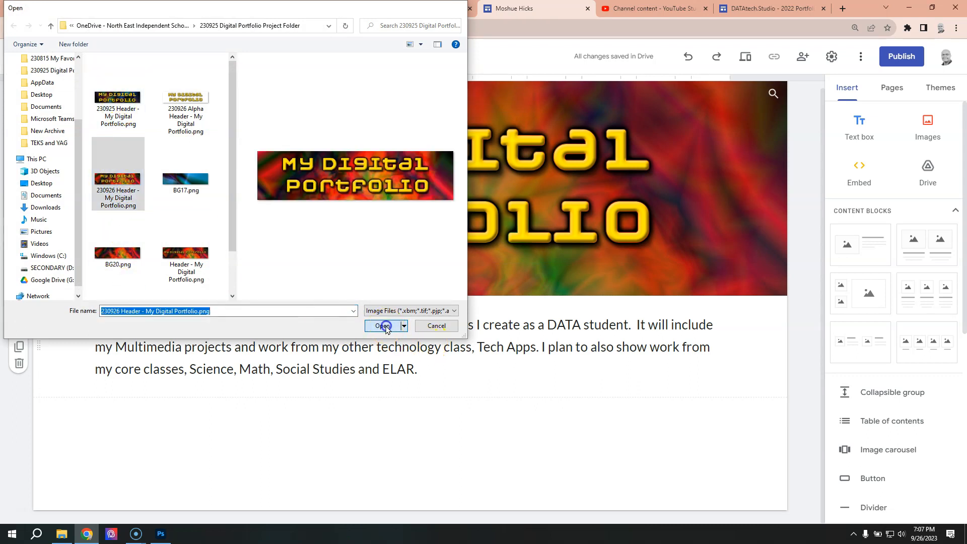
click(381, 326)
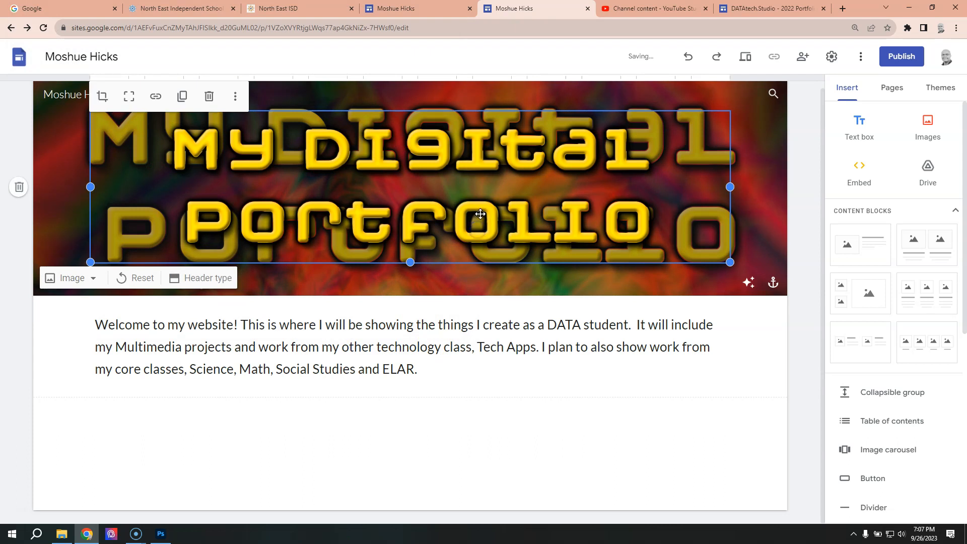
Delete the separate transparent text image and toggle Adjust for readability off and back on.
click(440, 389)
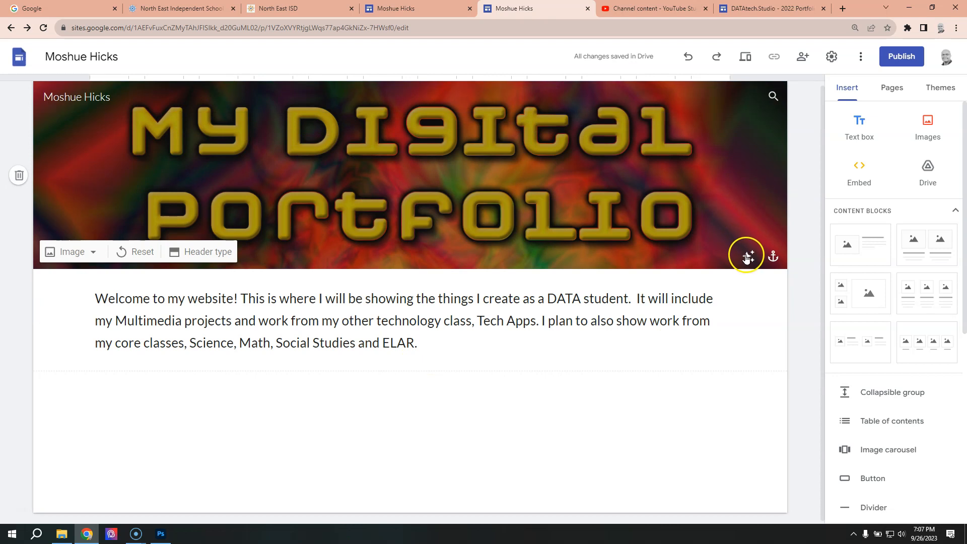
click(747, 255)
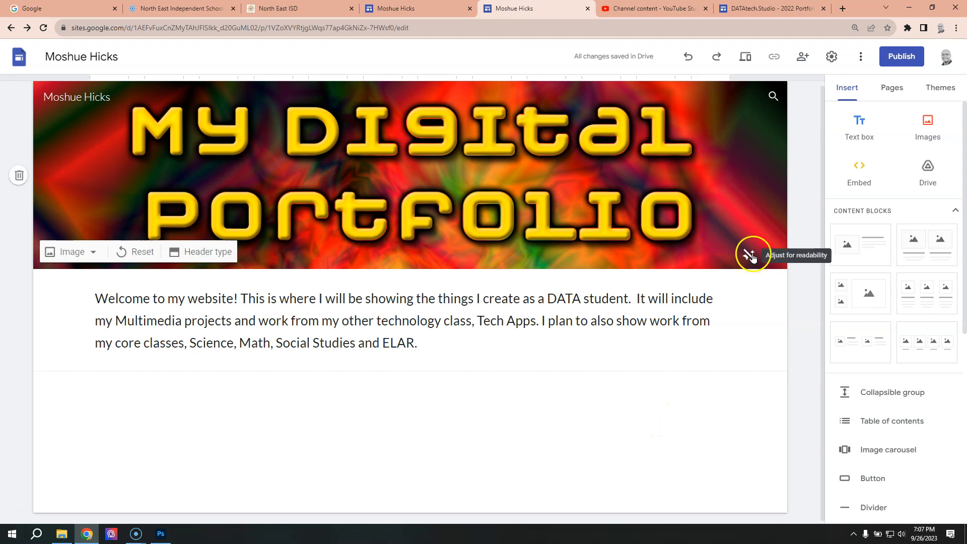
click(749, 255)
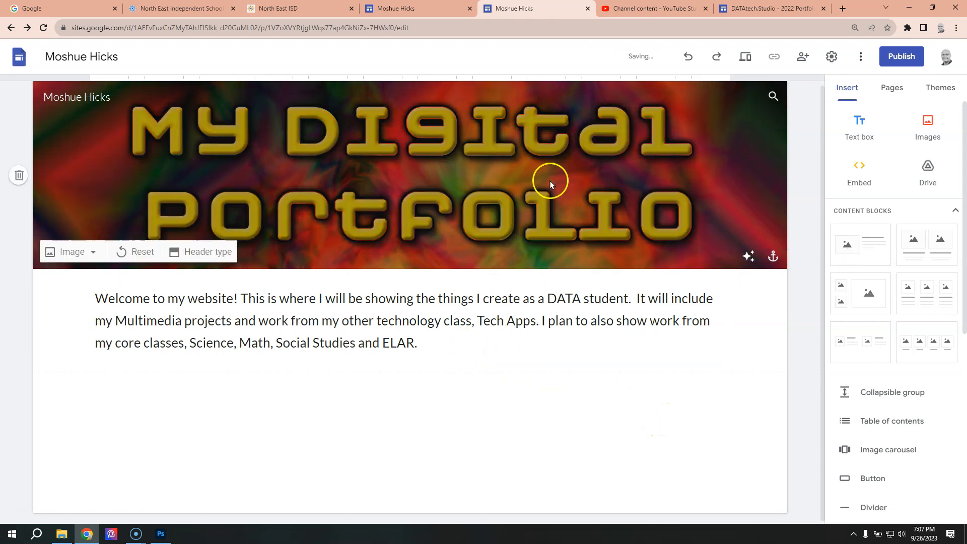